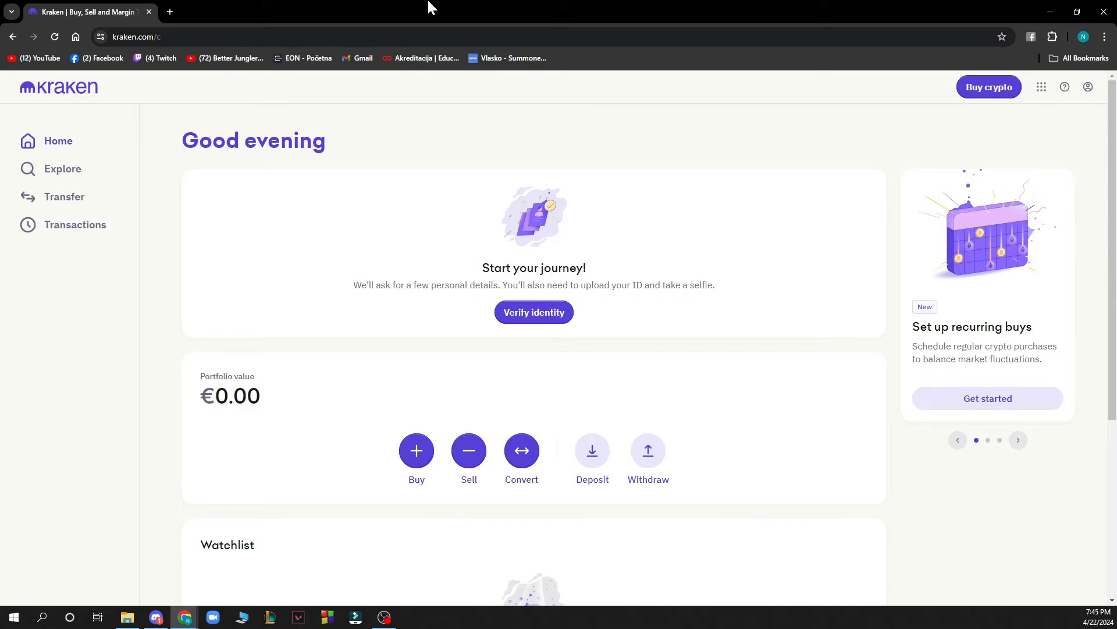
click(533, 312)
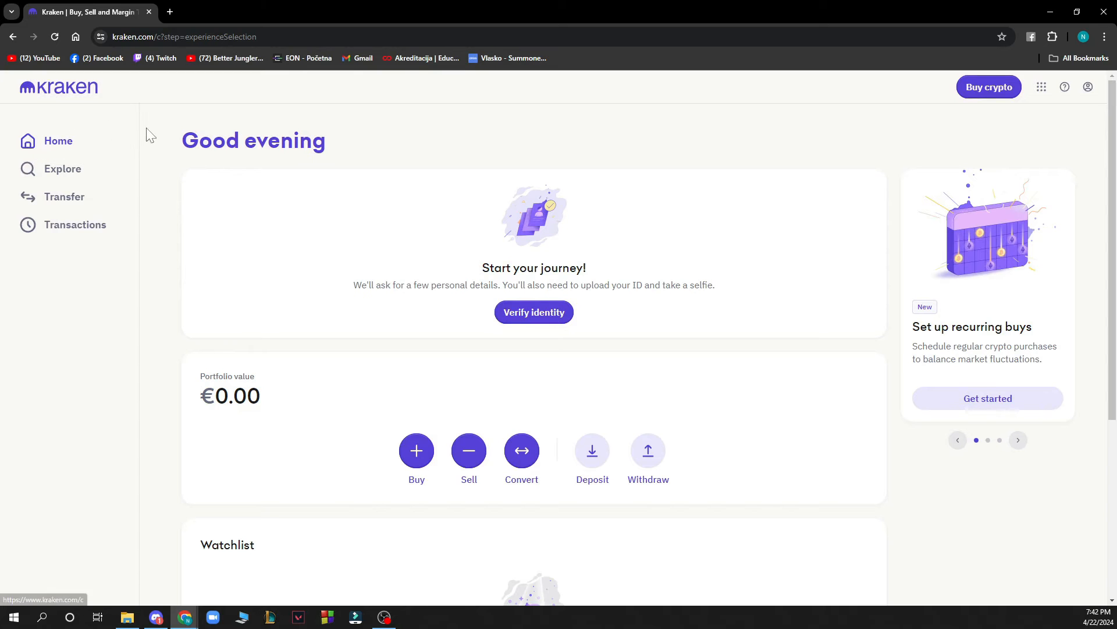
mouse_move(738, 210)
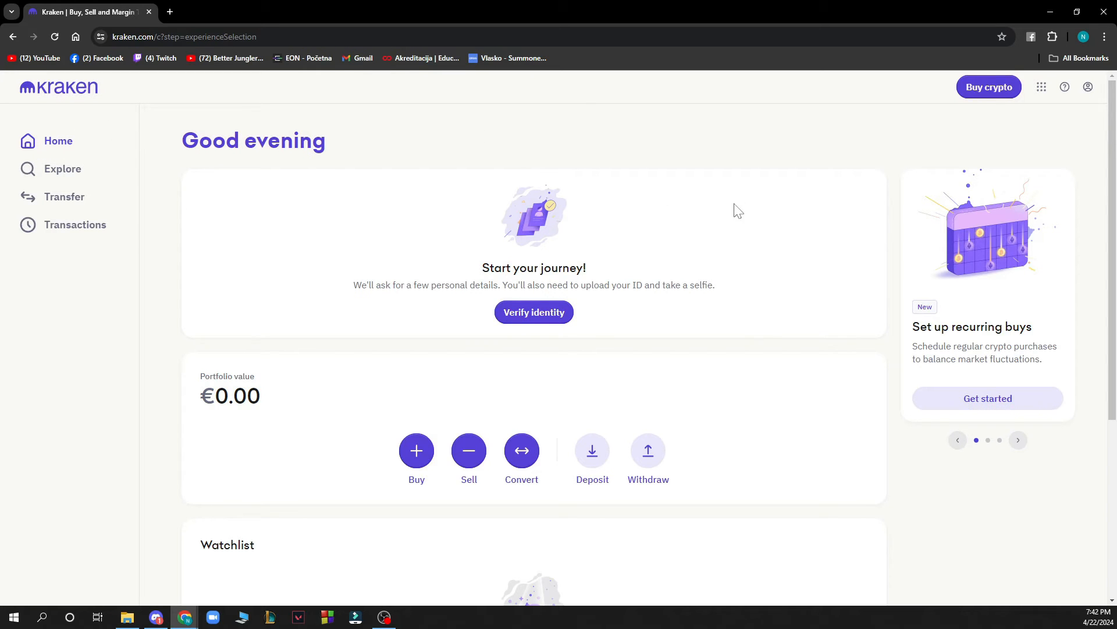
mouse_move(989, 87)
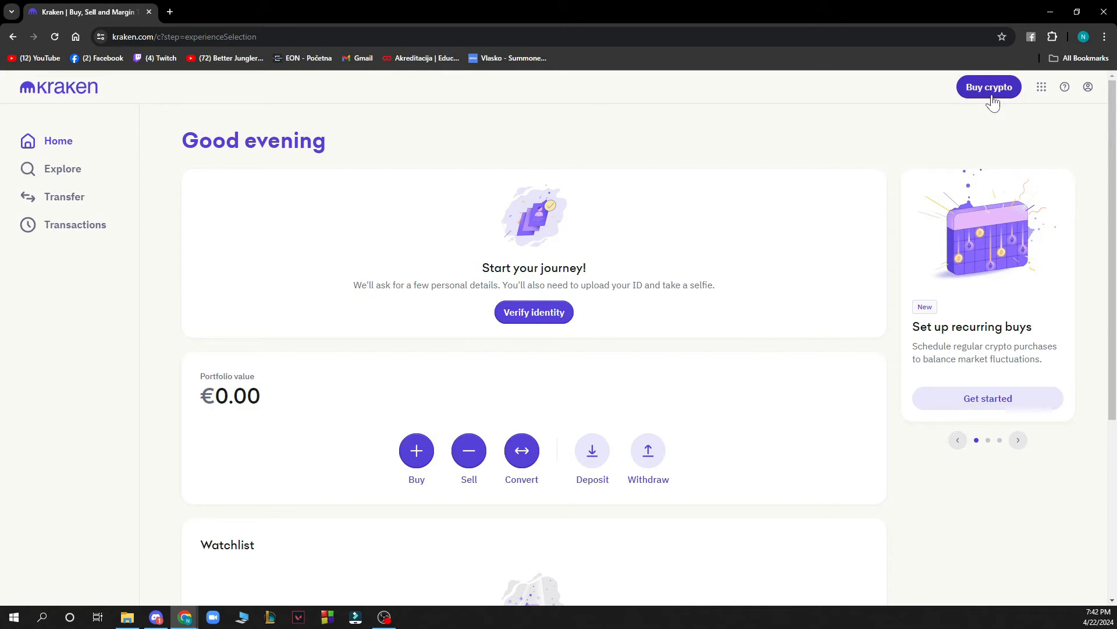
click(1040, 87)
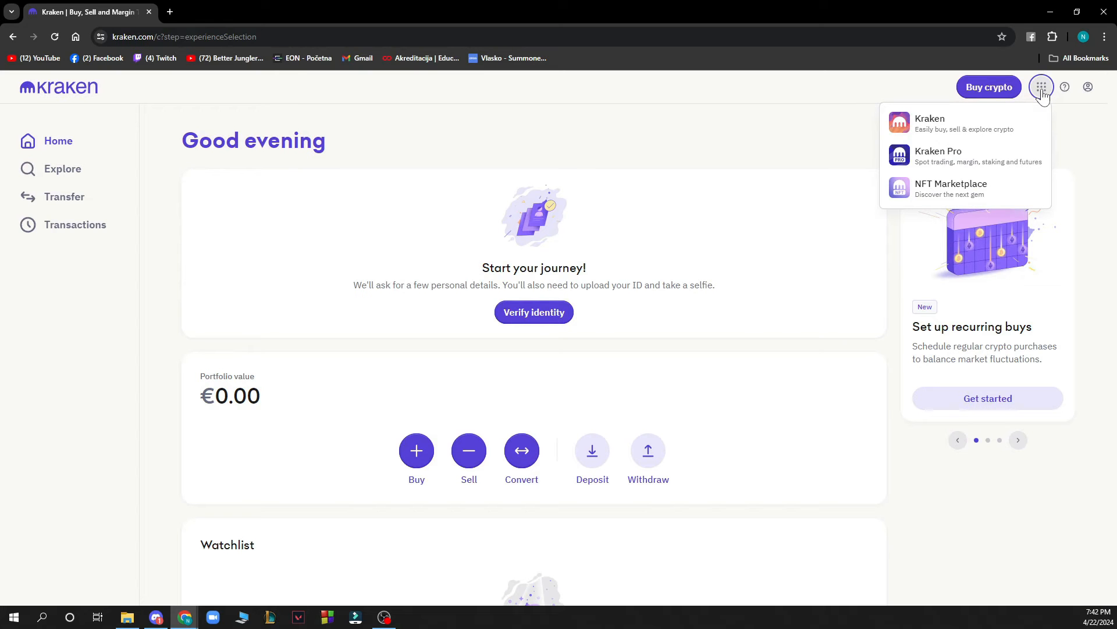
mouse_move(1062, 116)
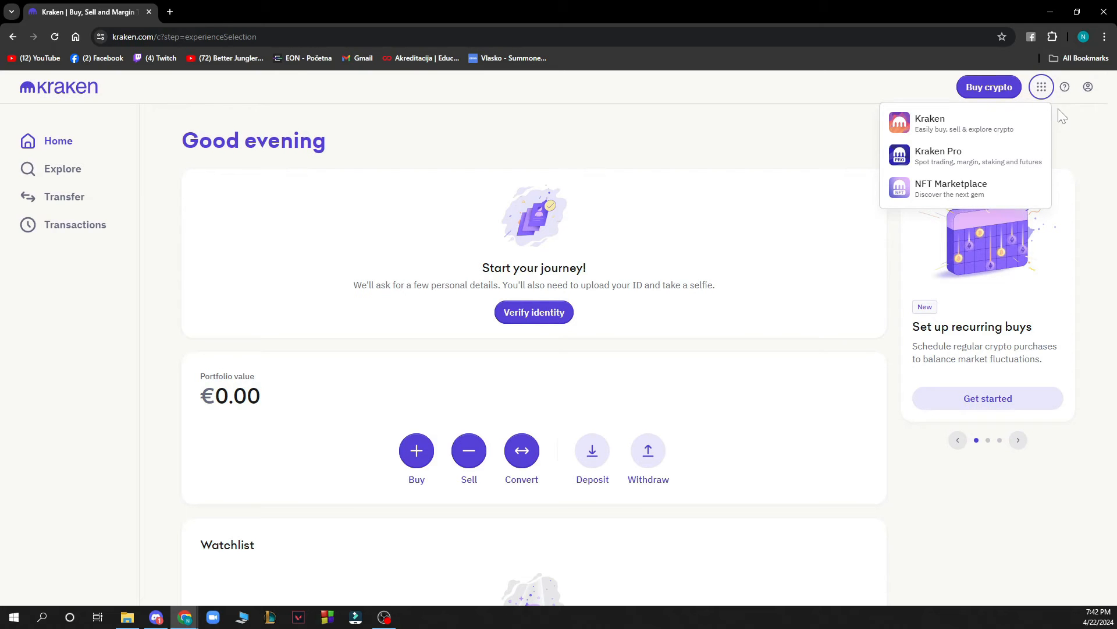
click(1065, 87)
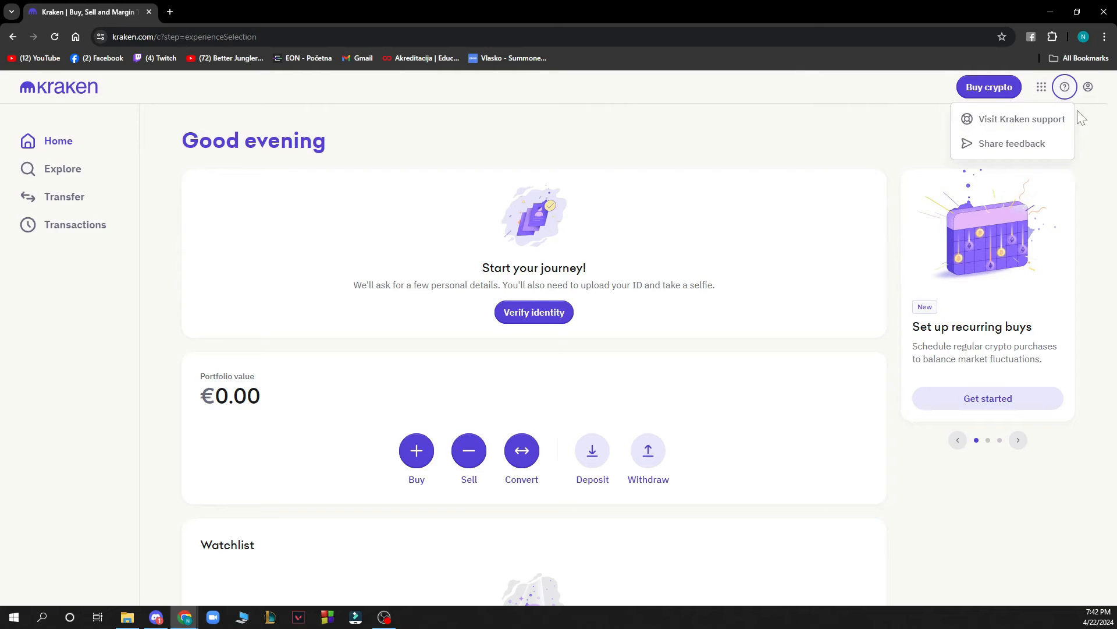
click(1087, 87)
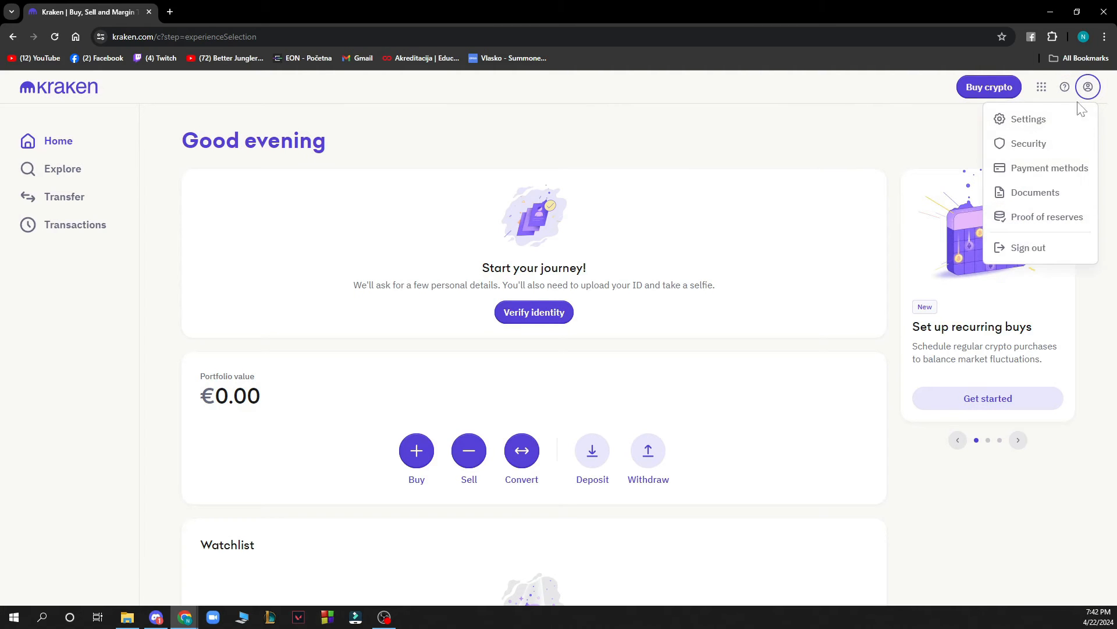
mouse_move(1028, 119)
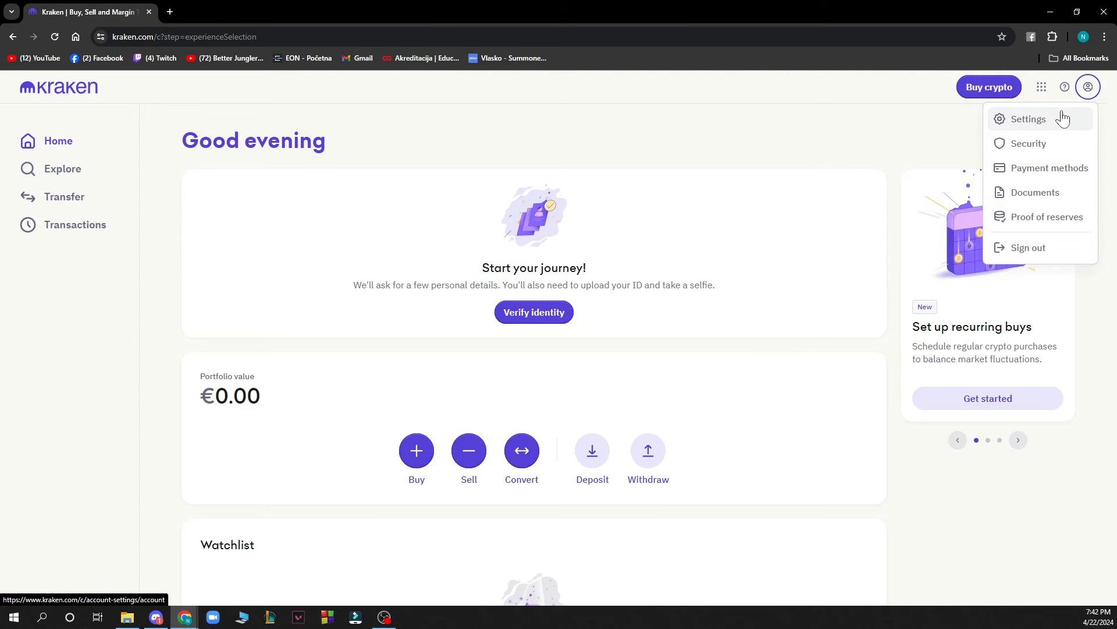
mouse_move(1040, 168)
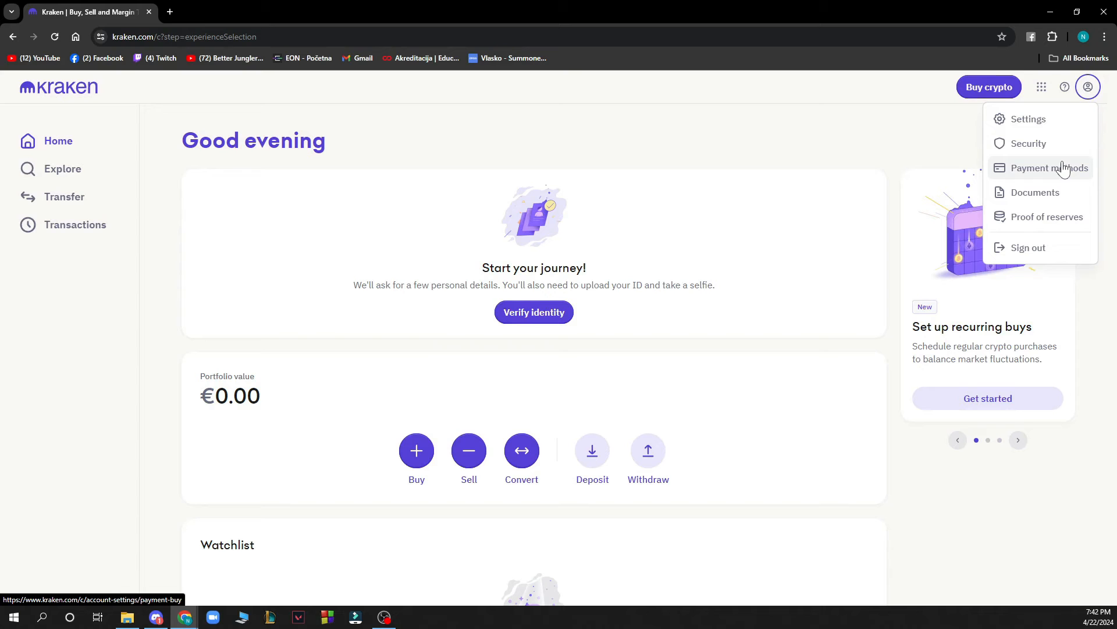
mouse_move(1082, 228)
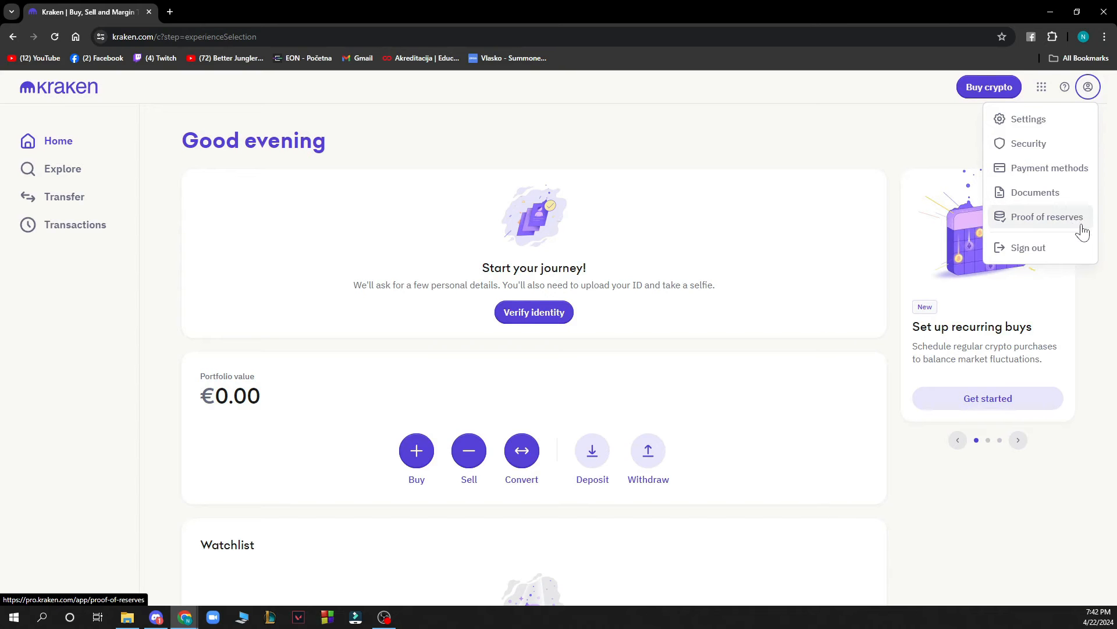
click(621, 75)
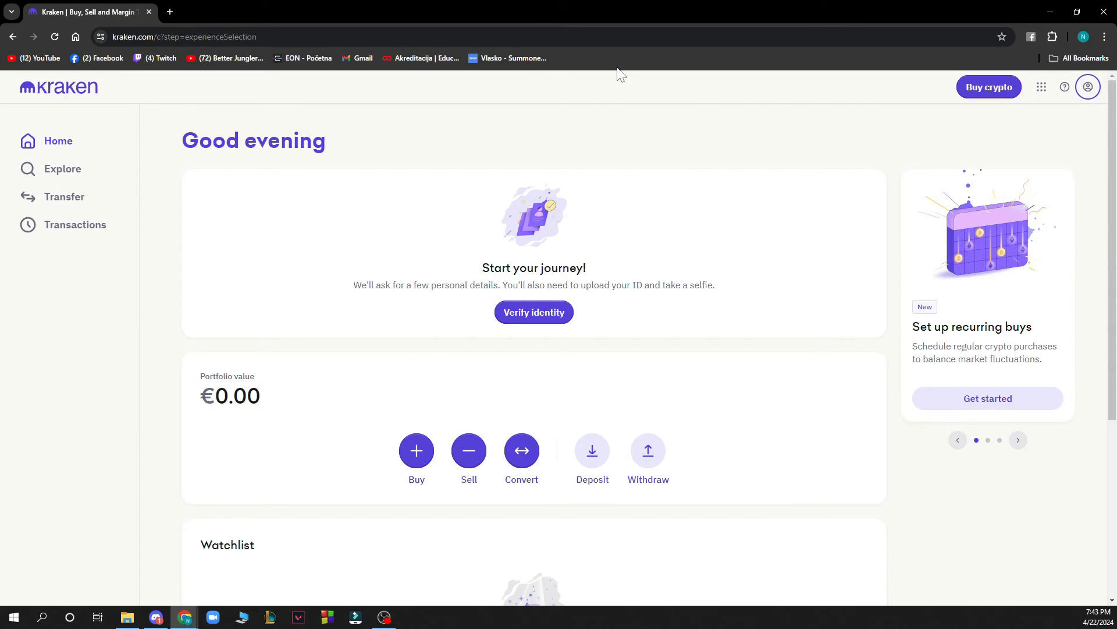
mouse_move(64, 196)
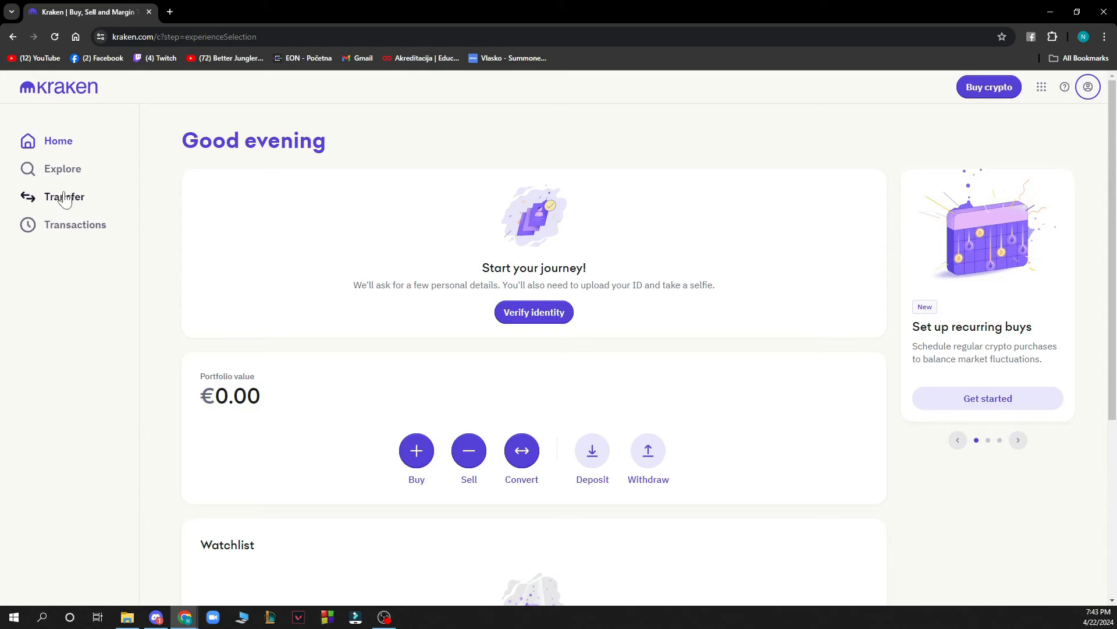
click(63, 169)
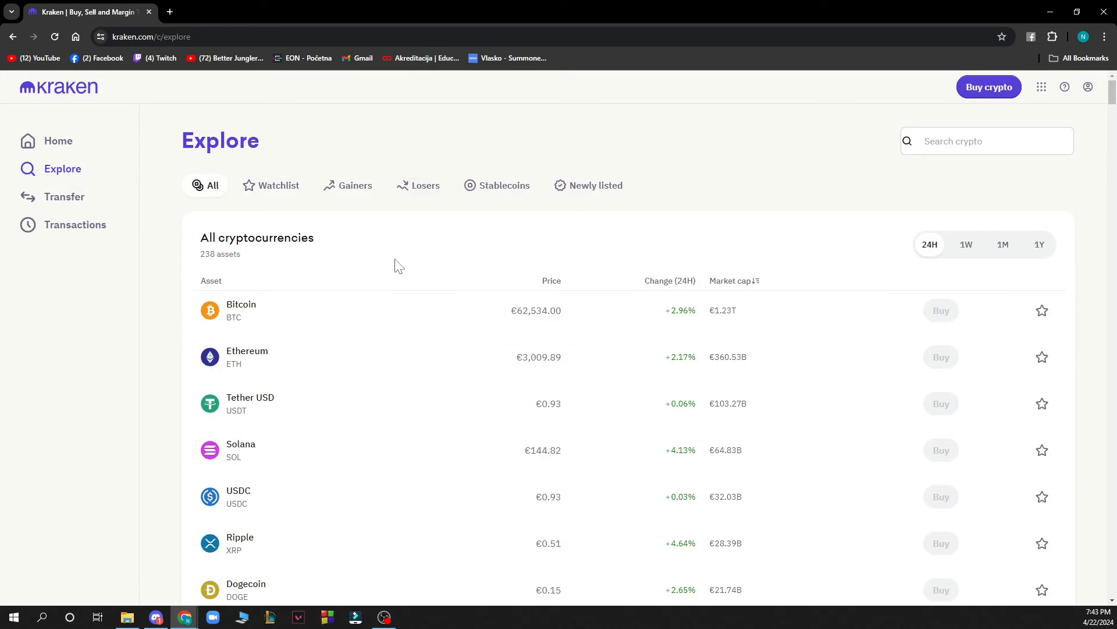
mouse_move(512, 295)
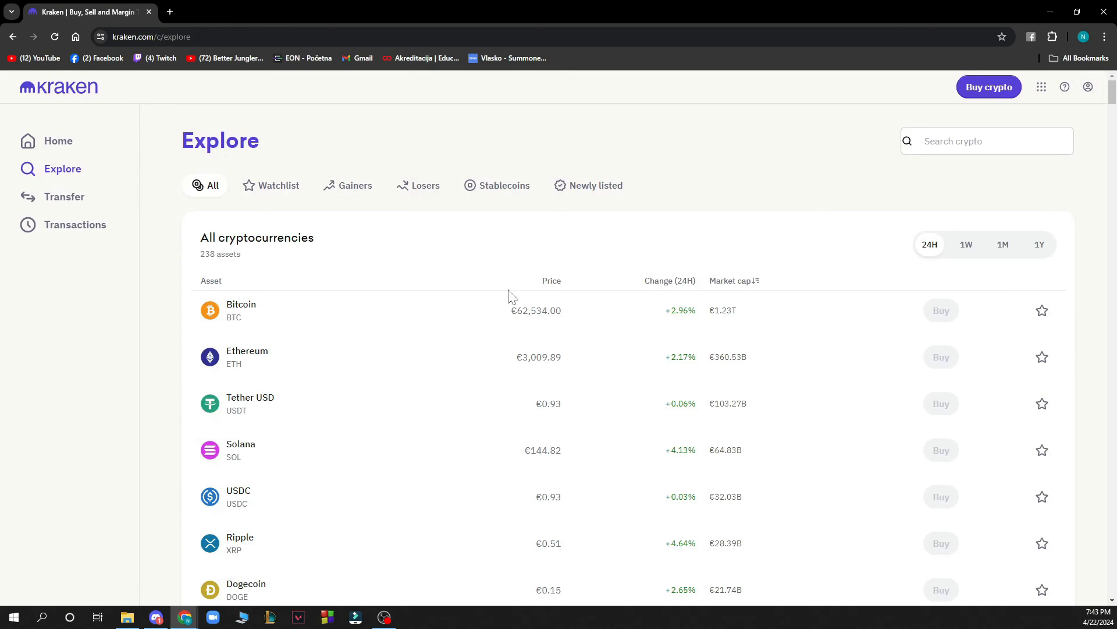
mouse_move(63, 197)
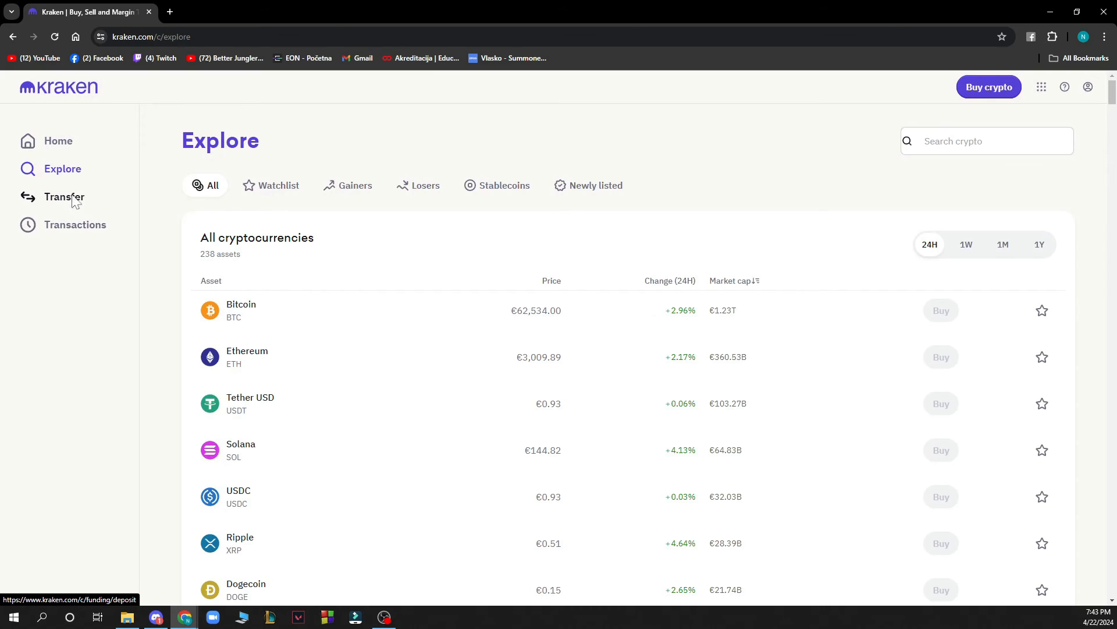
click(63, 197)
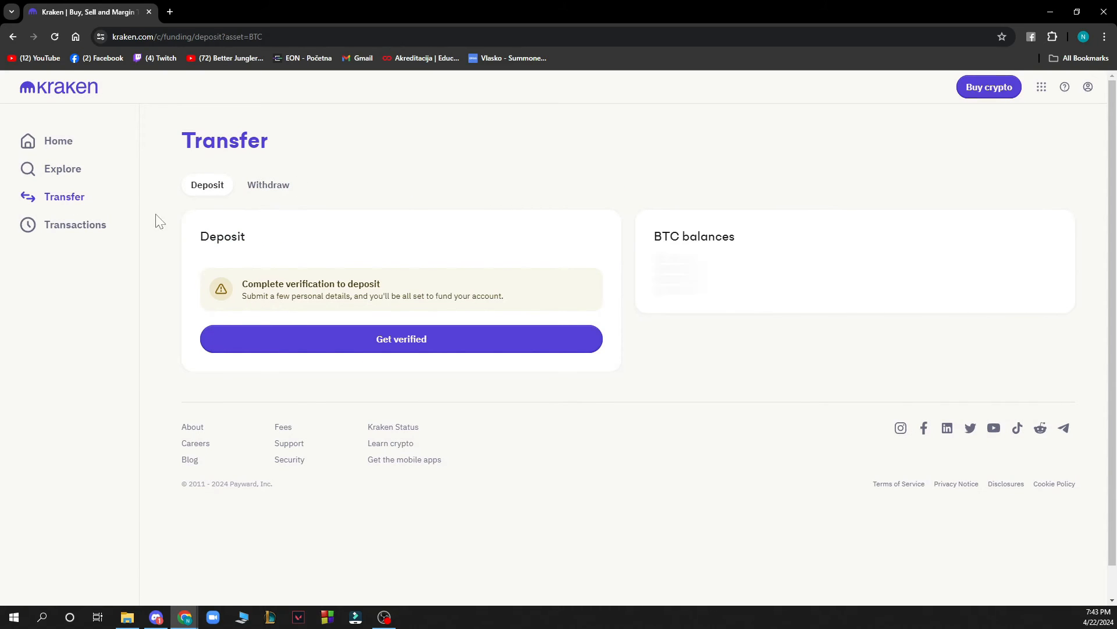
click(74, 224)
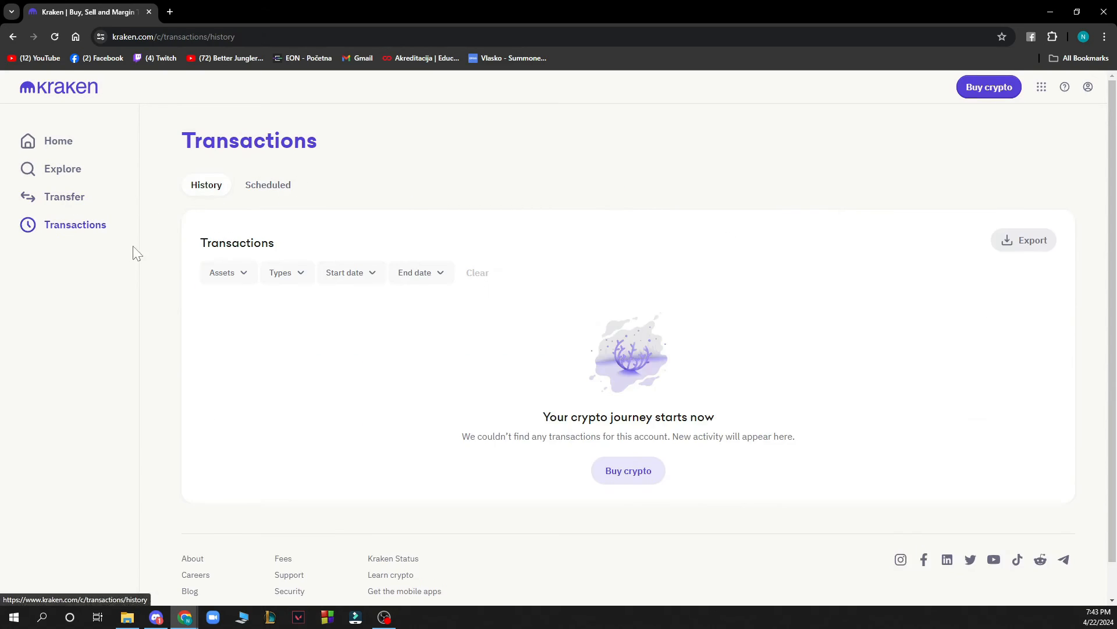
mouse_move(120, 260)
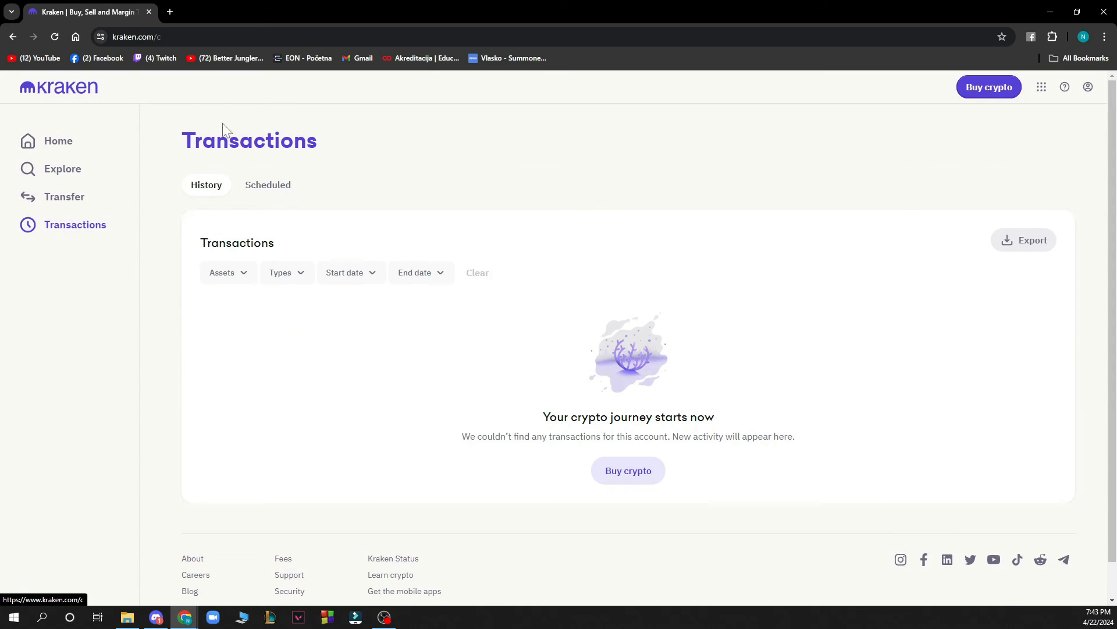
click(59, 141)
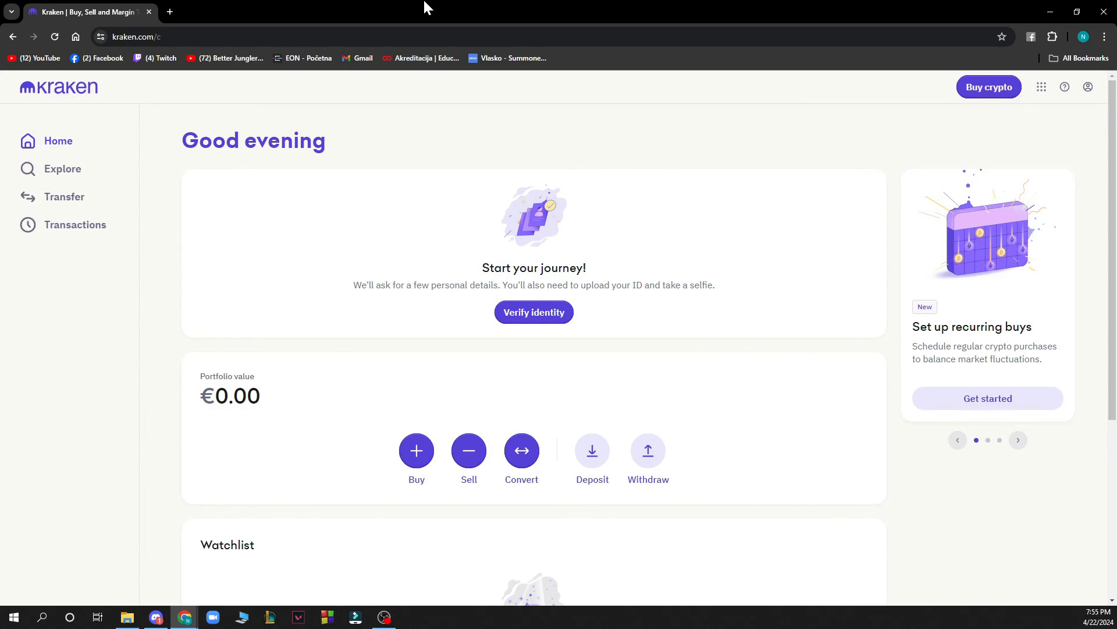
mouse_move(522, 449)
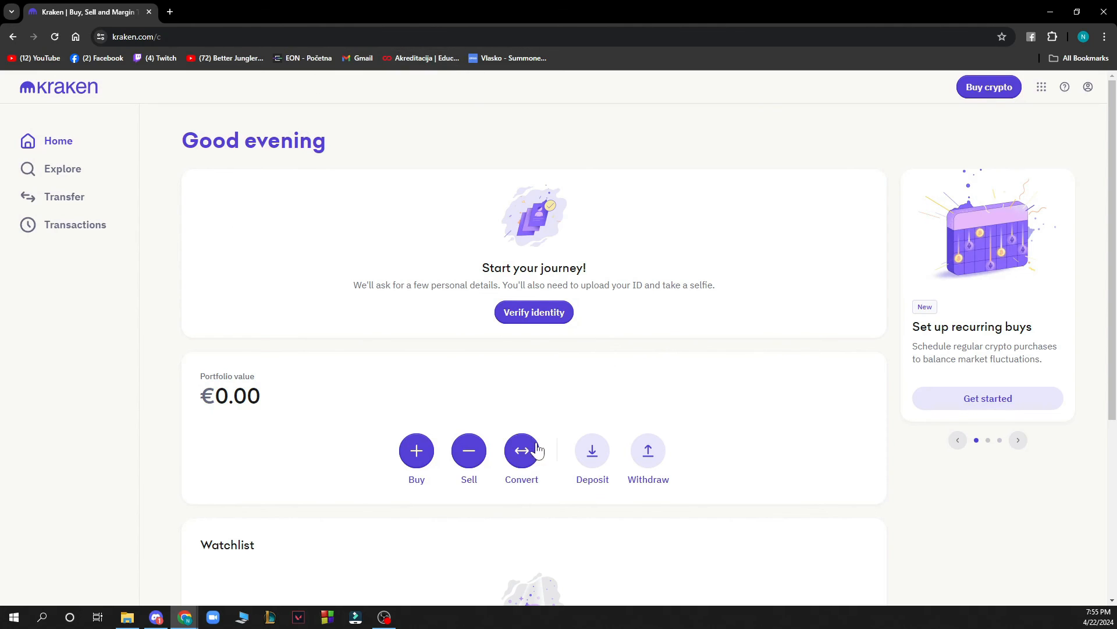
click(522, 451)
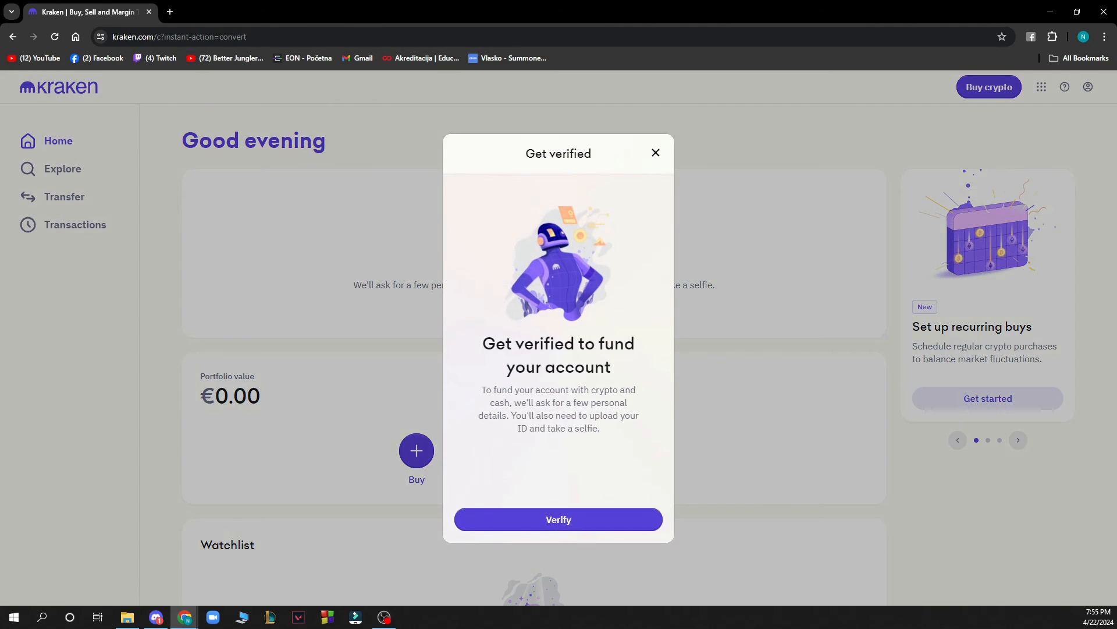
mouse_move(656, 154)
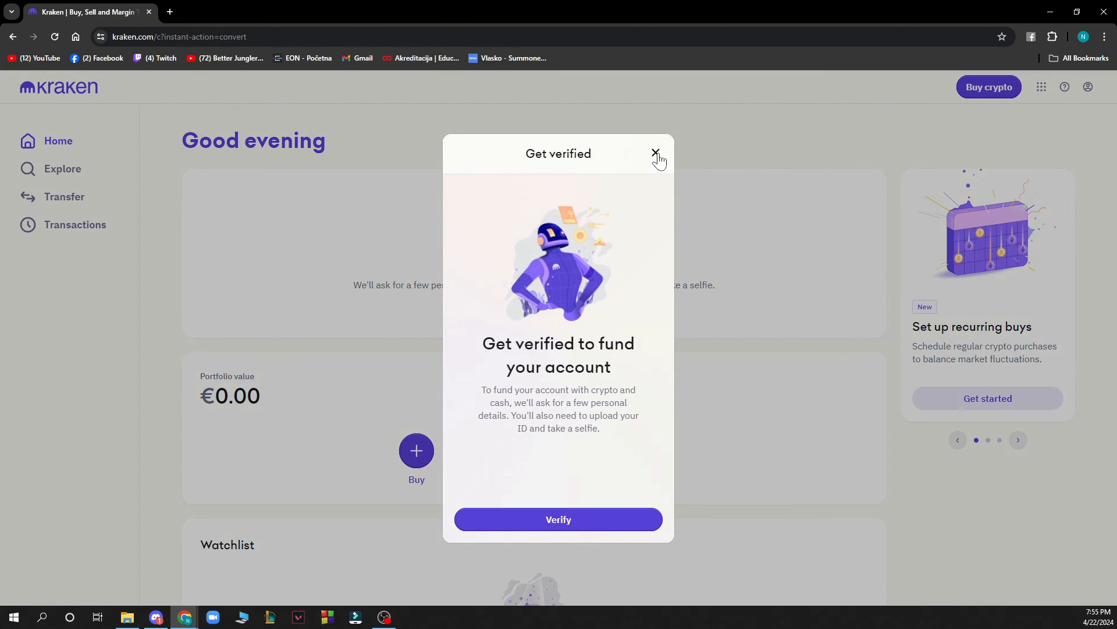
click(655, 153)
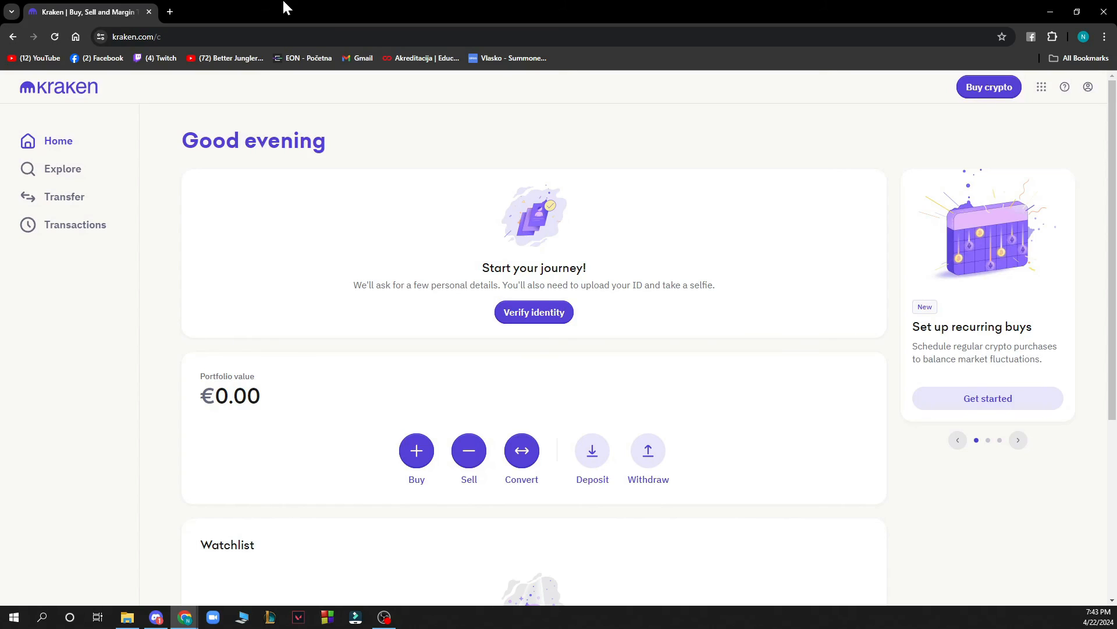